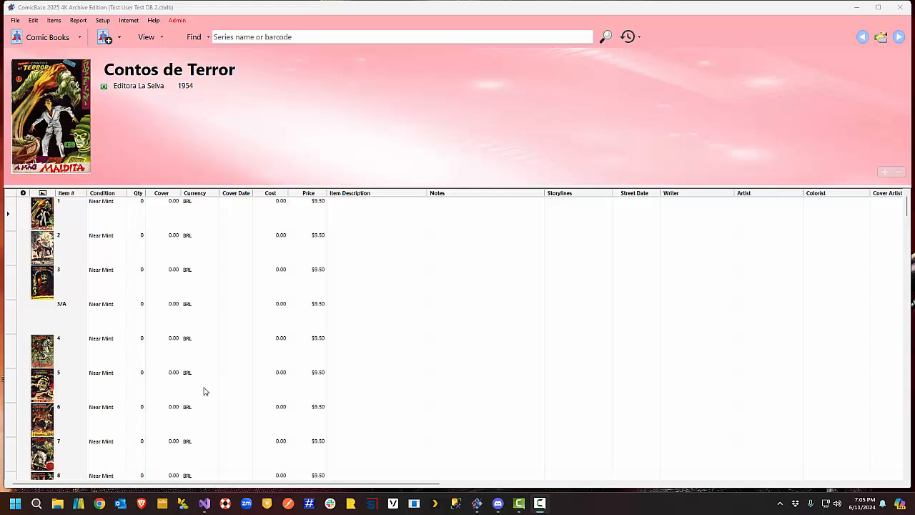
mouse_move(193, 377)
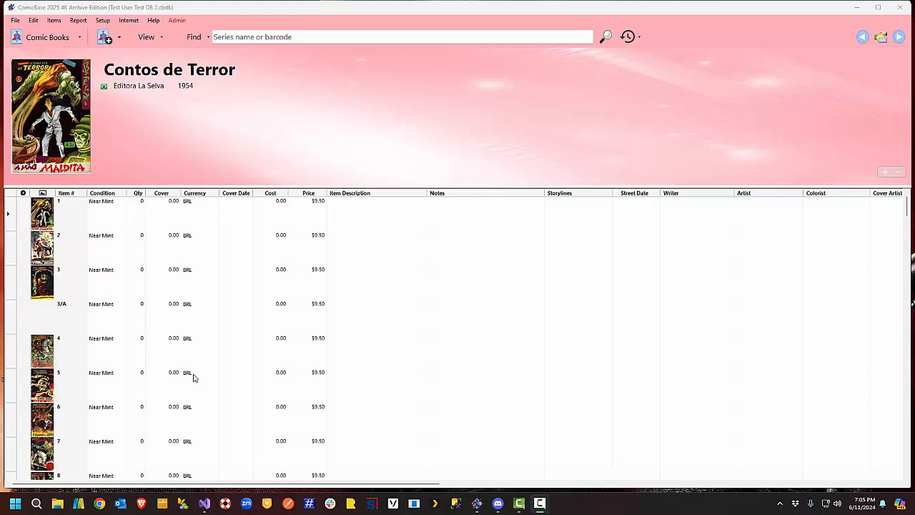
mouse_move(144, 232)
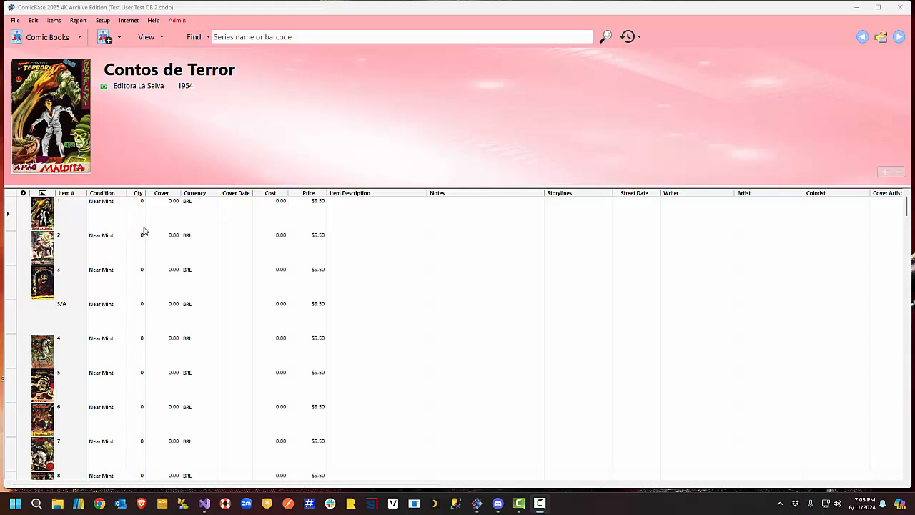
mouse_move(229, 206)
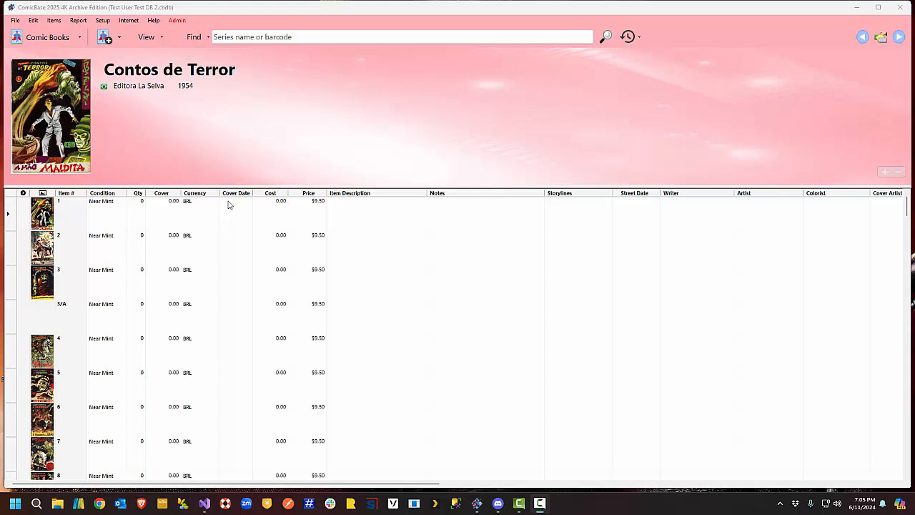
mouse_move(239, 218)
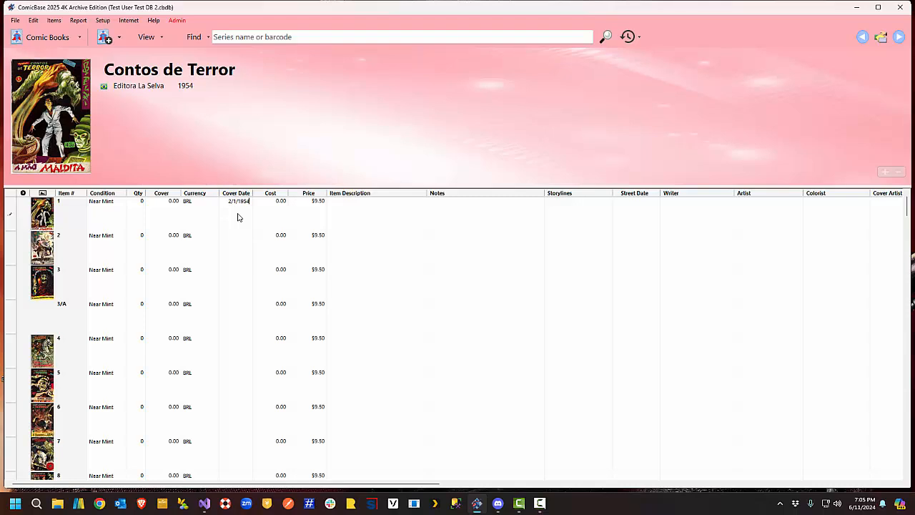
Commit the 2/1/1954 cover date for Contos de Terror issue #1.
left_click(235, 235)
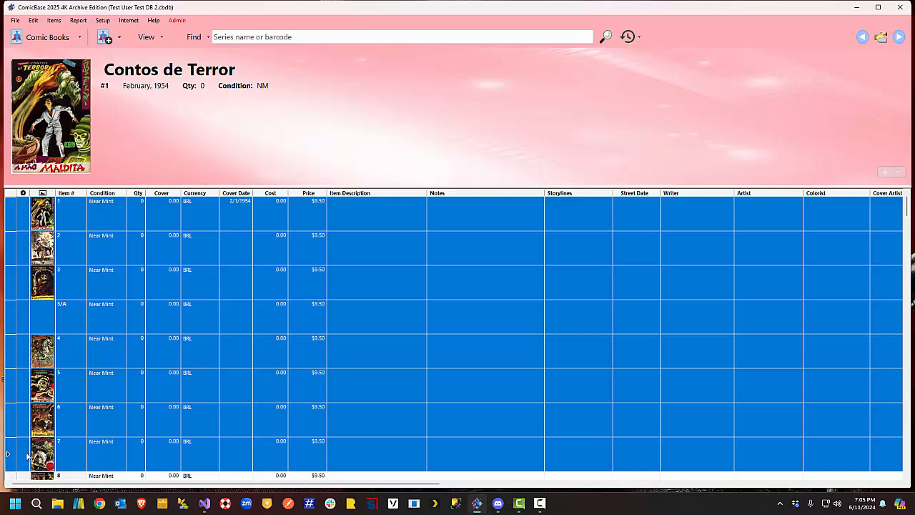
left_click(33, 20)
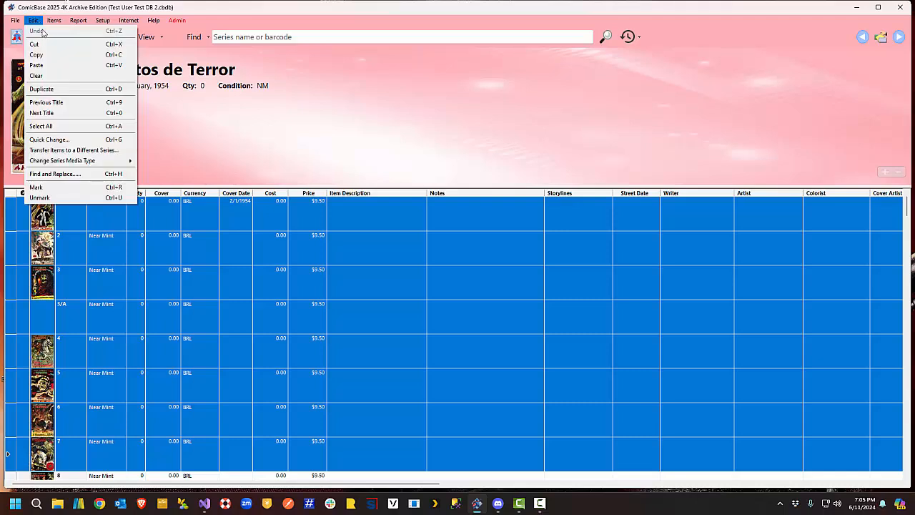
Quick Change the cover dates to increment monthly from 2/1/1954 across all selected issues.
left_click(49, 139)
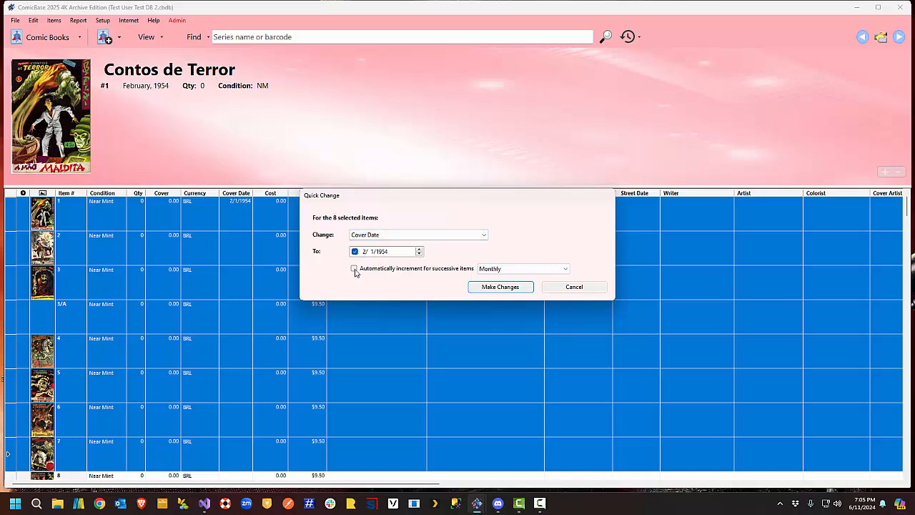
left_click(354, 268)
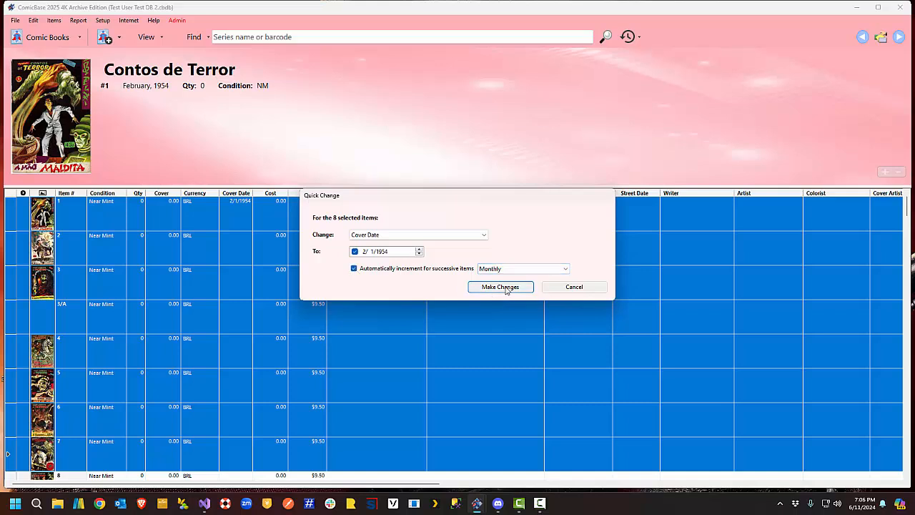
left_click(501, 287)
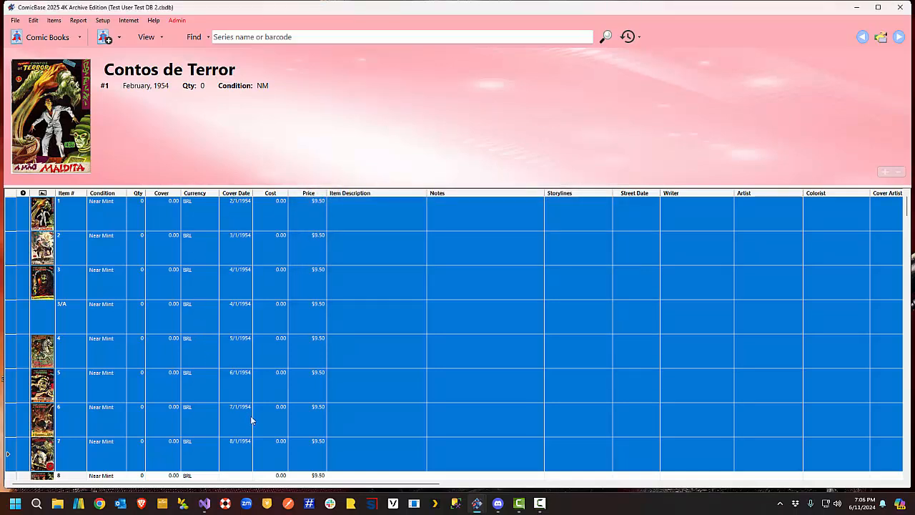
mouse_move(245, 223)
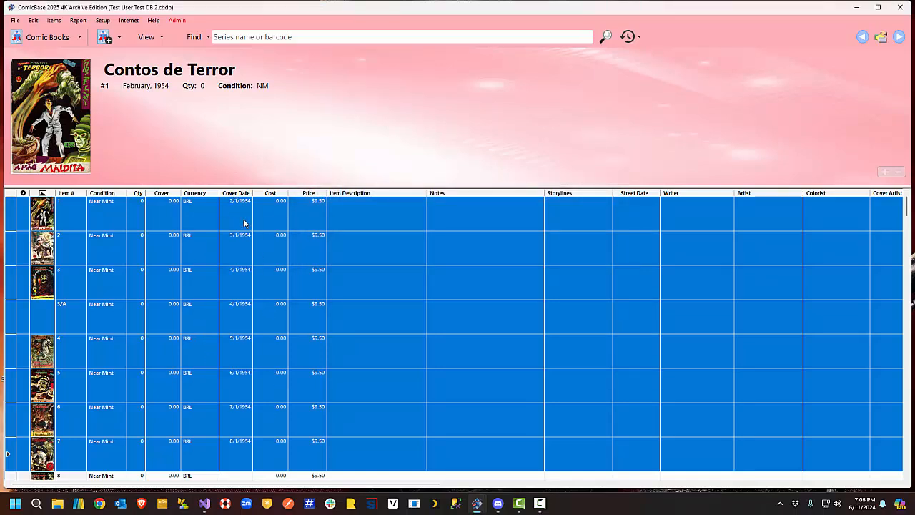